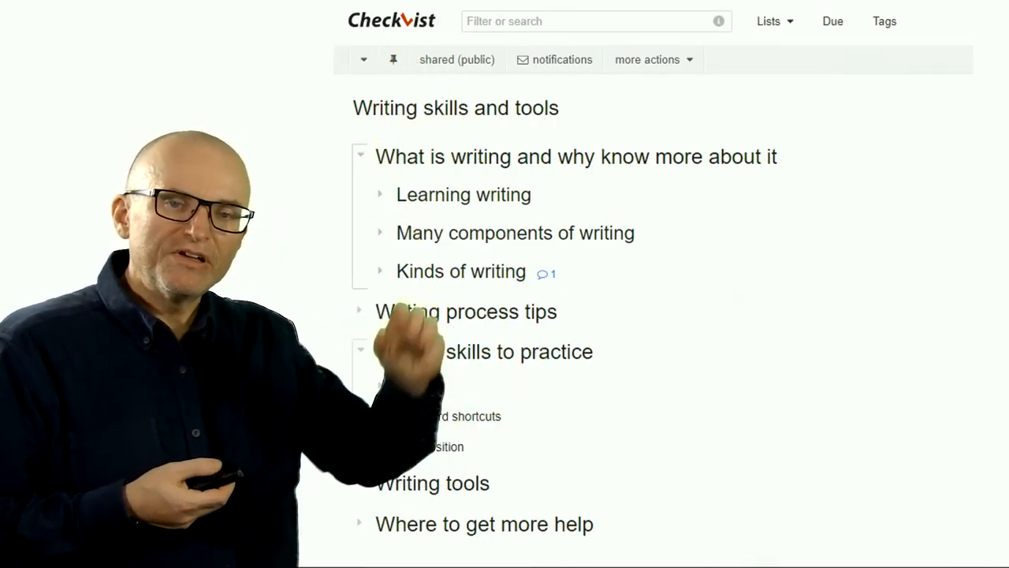
Type the Section 1, Subsection 1.1 and 1.2 headings, plus a third-level heading 'Subsection 1.2.1'.
click(362, 351)
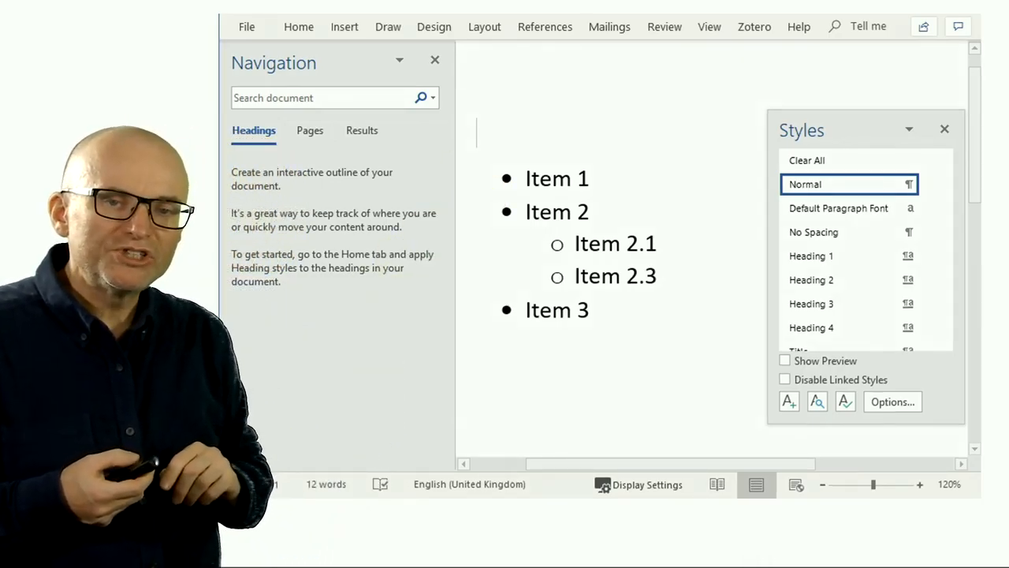
text(Section 1)
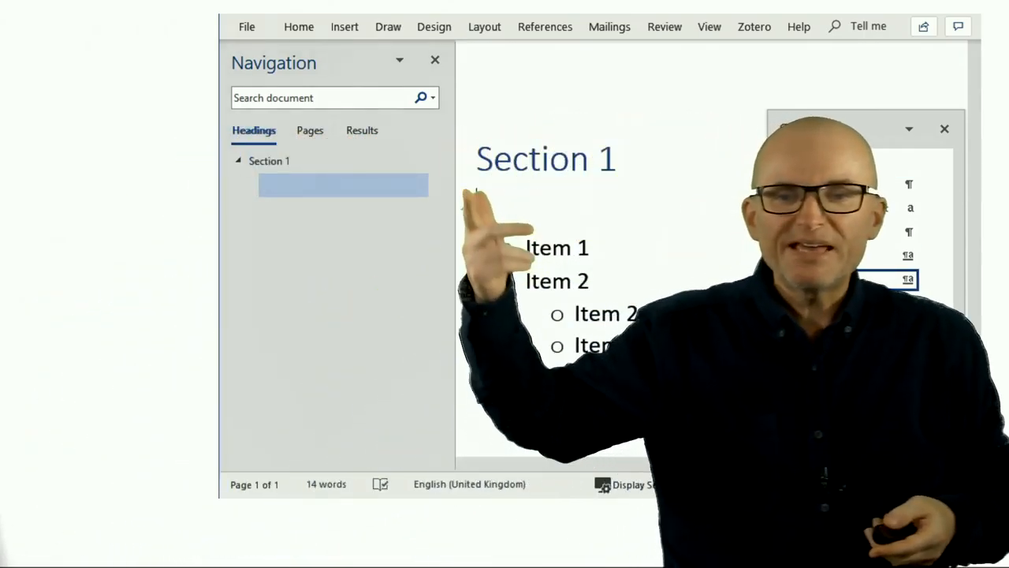
text(Subsection 1.1)
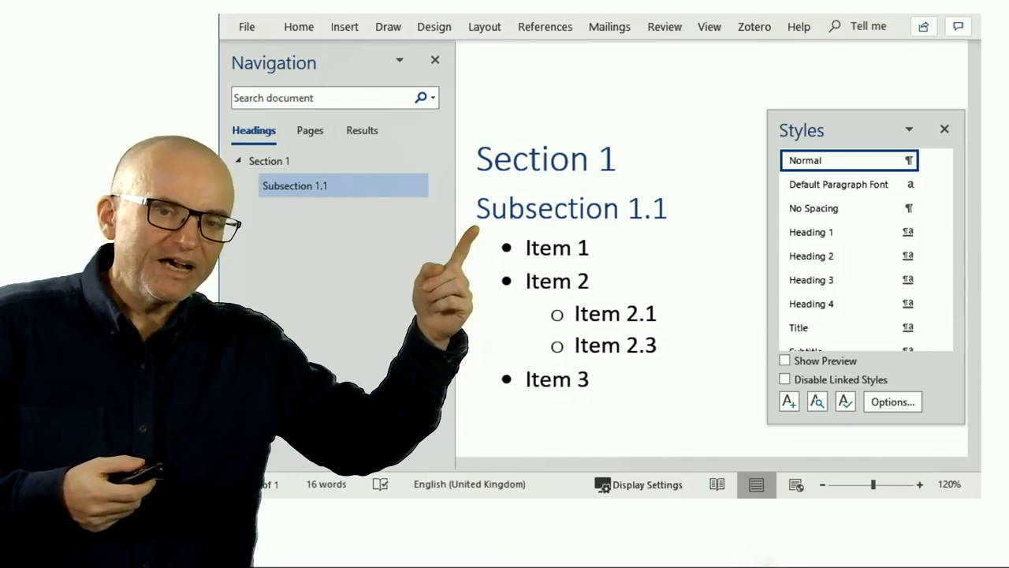
text(Subsection 1.2)
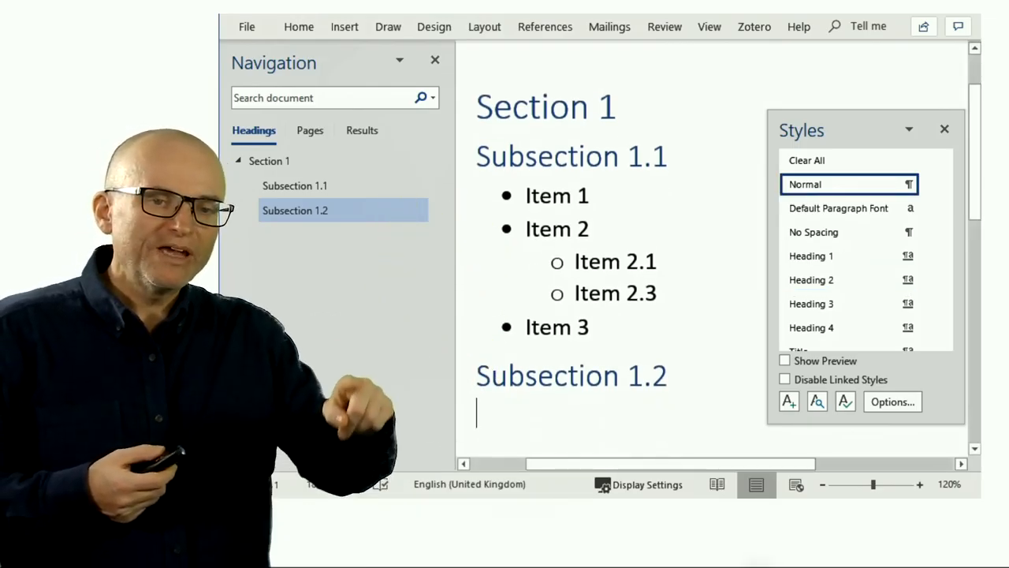
click(811, 303)
text(Subsection)
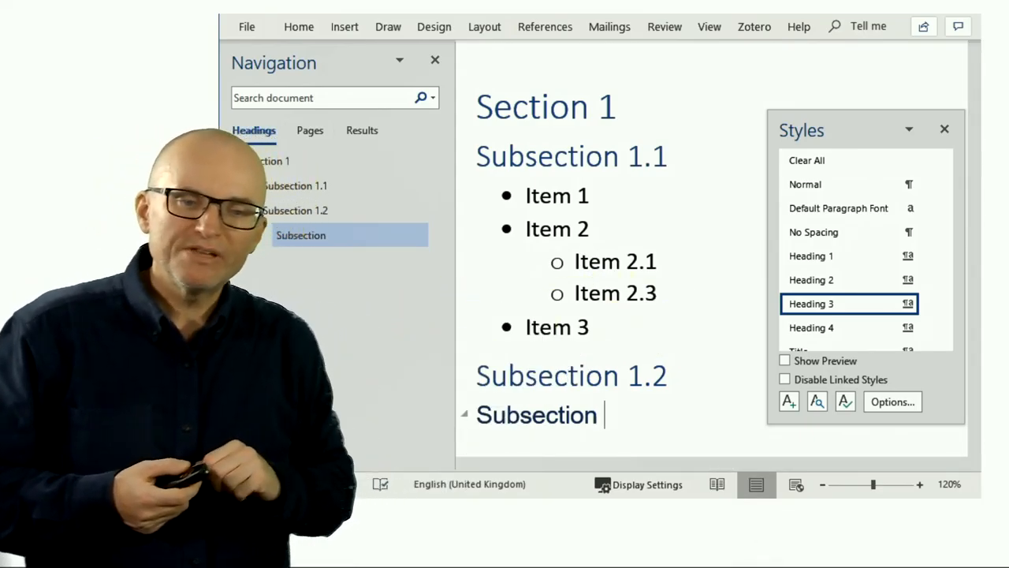
text(1.2.1)
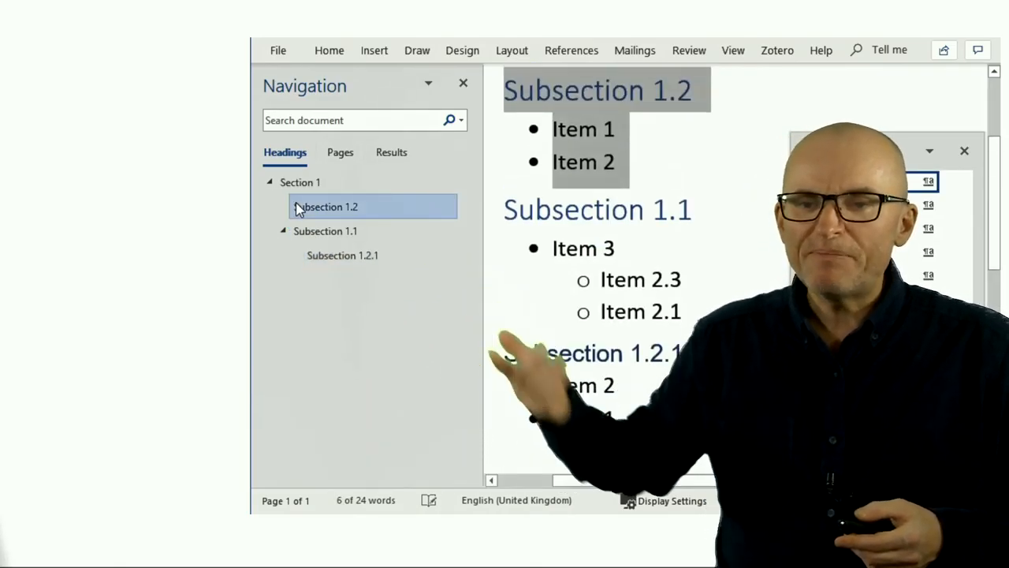
Demote Subsection 1.1 using the heading context menu in the Navigation pane.
right_click(321, 230)
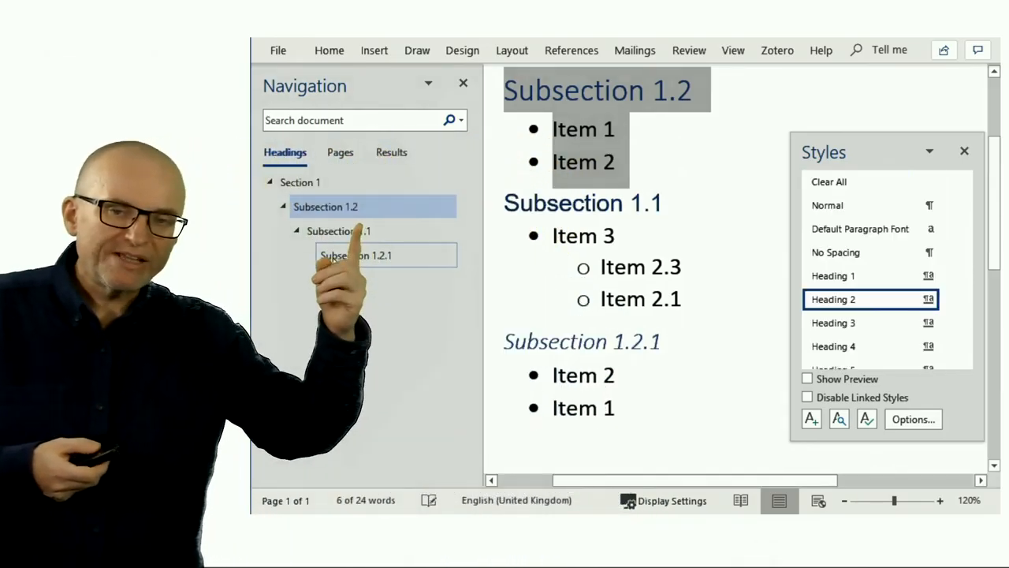
click(339, 230)
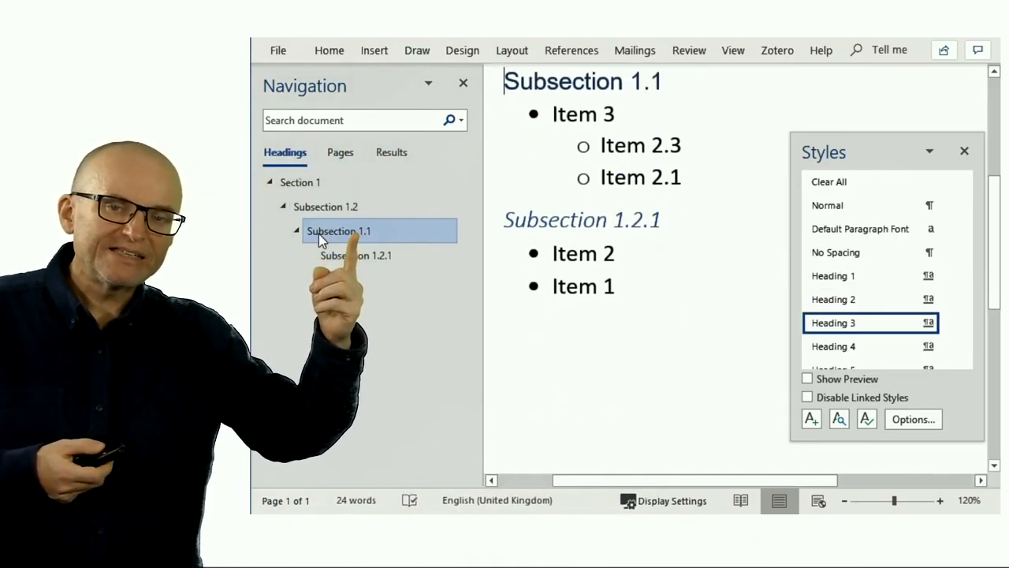
right_click(347, 231)
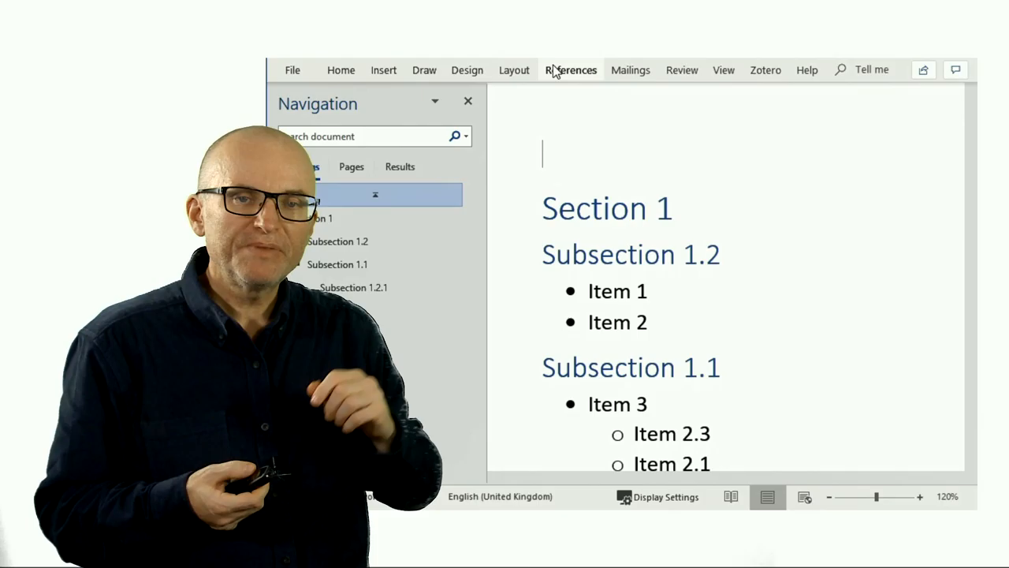
Insert an automatic table of contents from References at the top of the outline.
click(571, 69)
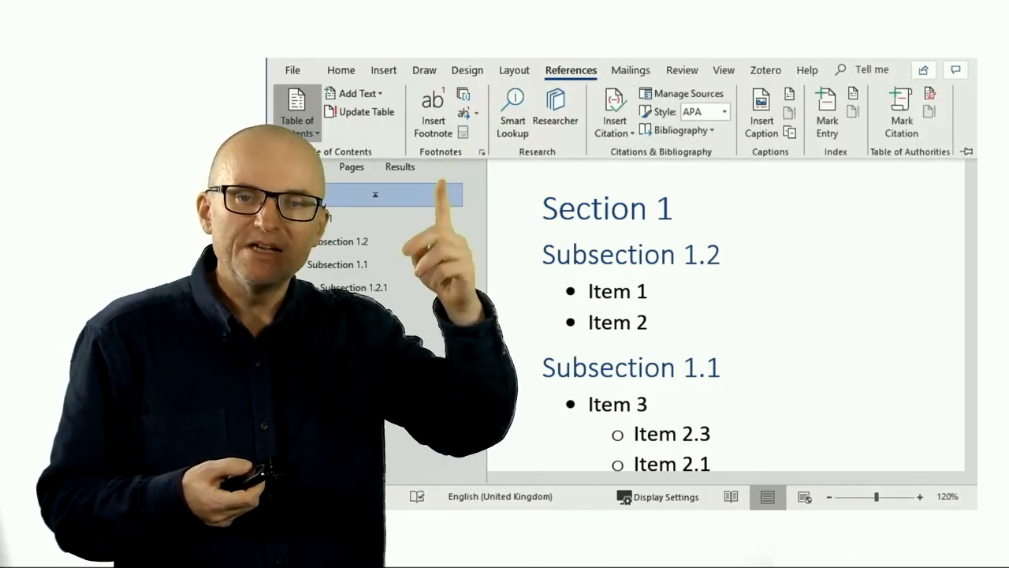
click(295, 110)
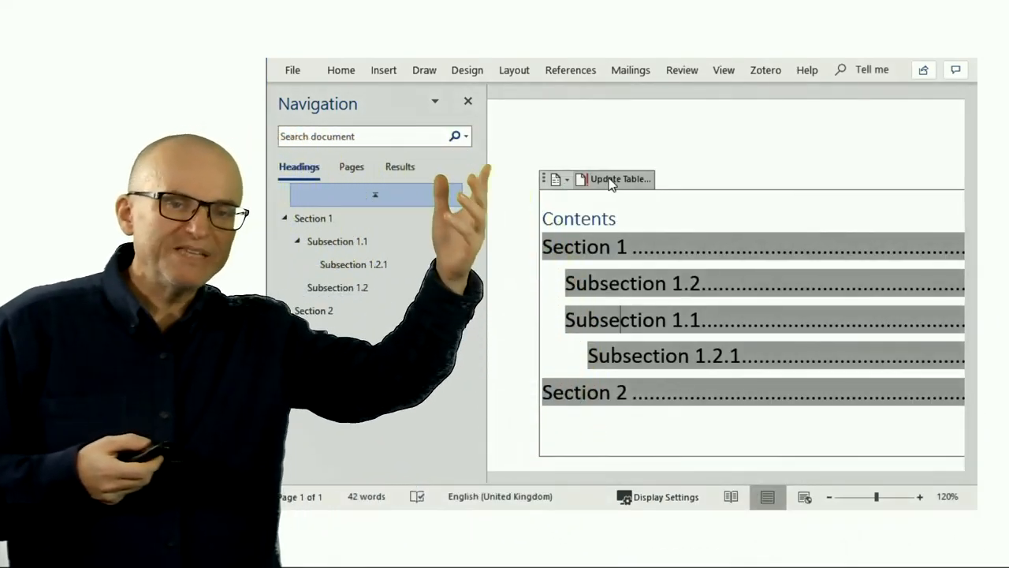
Update the entire table of contents to reflect the new heading order.
click(614, 179)
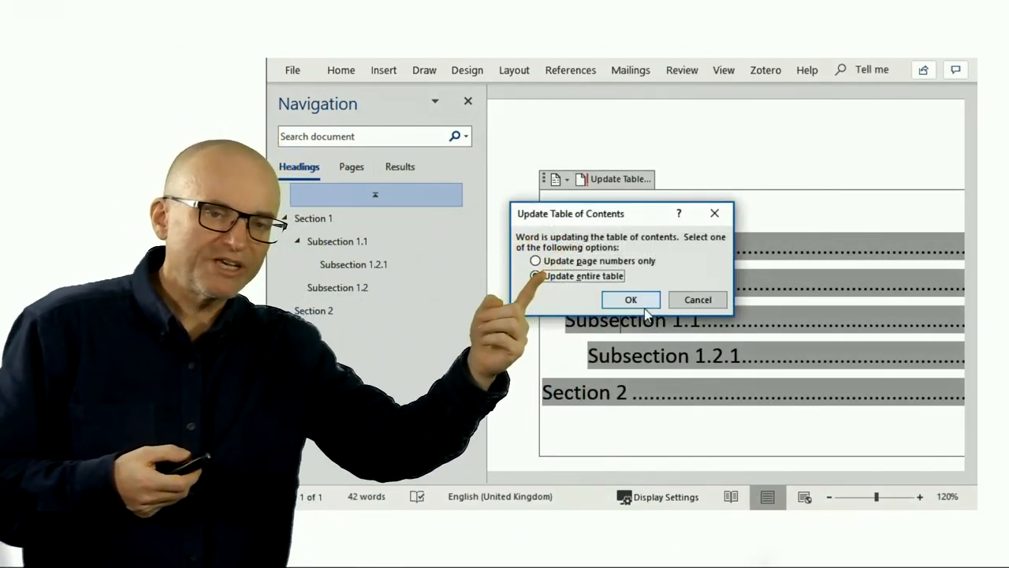
click(631, 300)
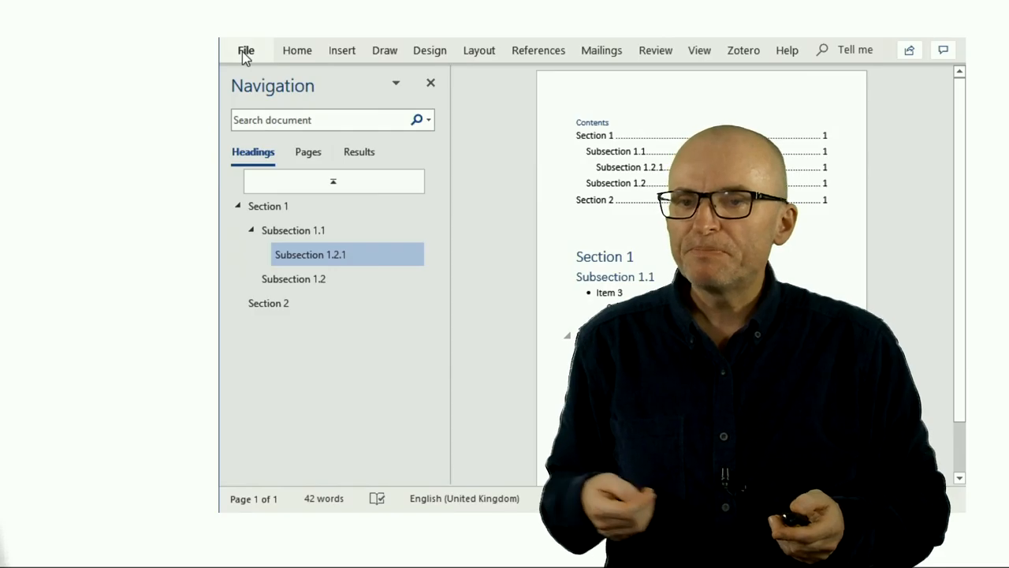
Publish 'Sample Word outline.pdf' to the Writing folder, with bookmarks created from headings.
click(246, 50)
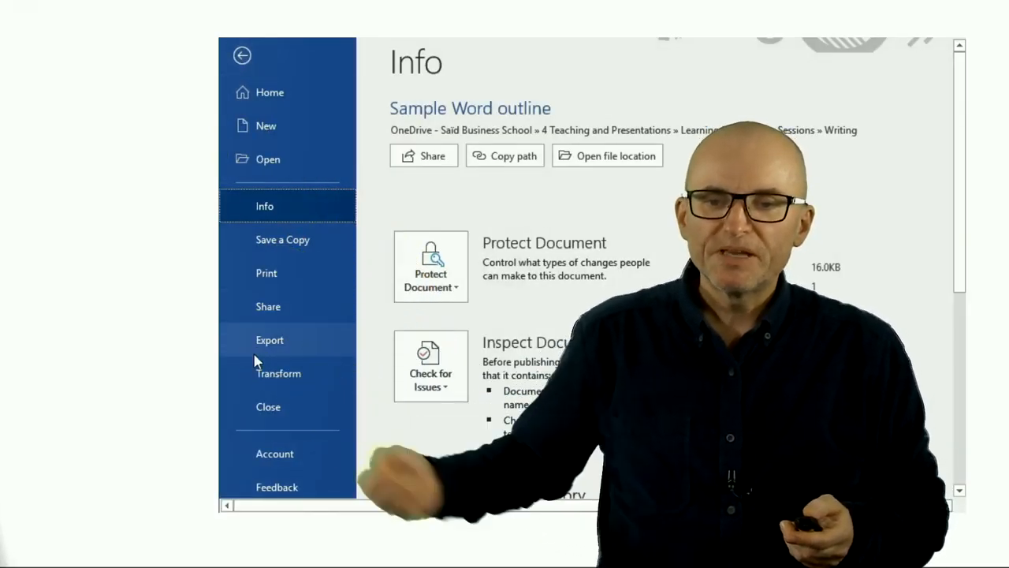
click(270, 340)
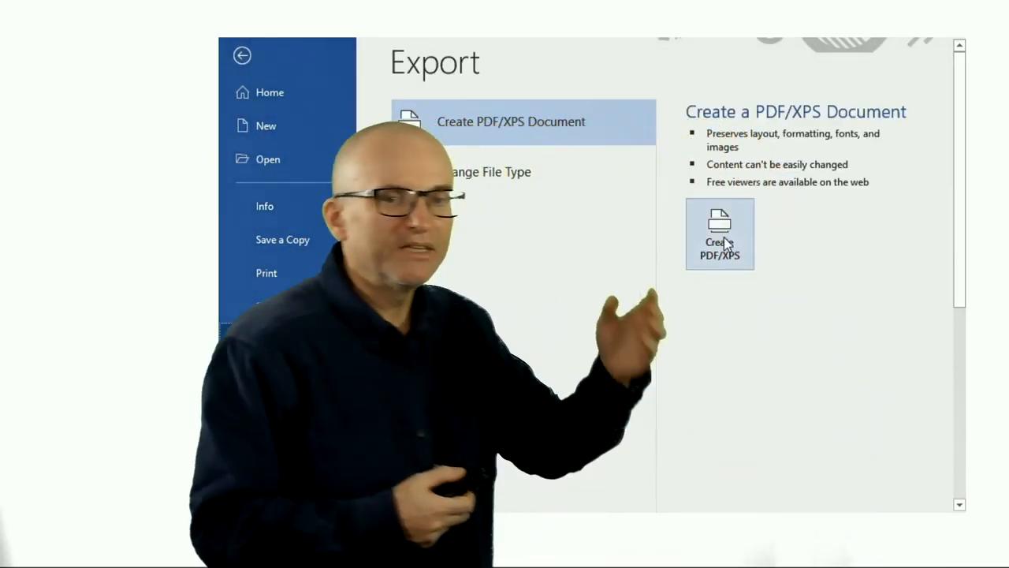
click(720, 233)
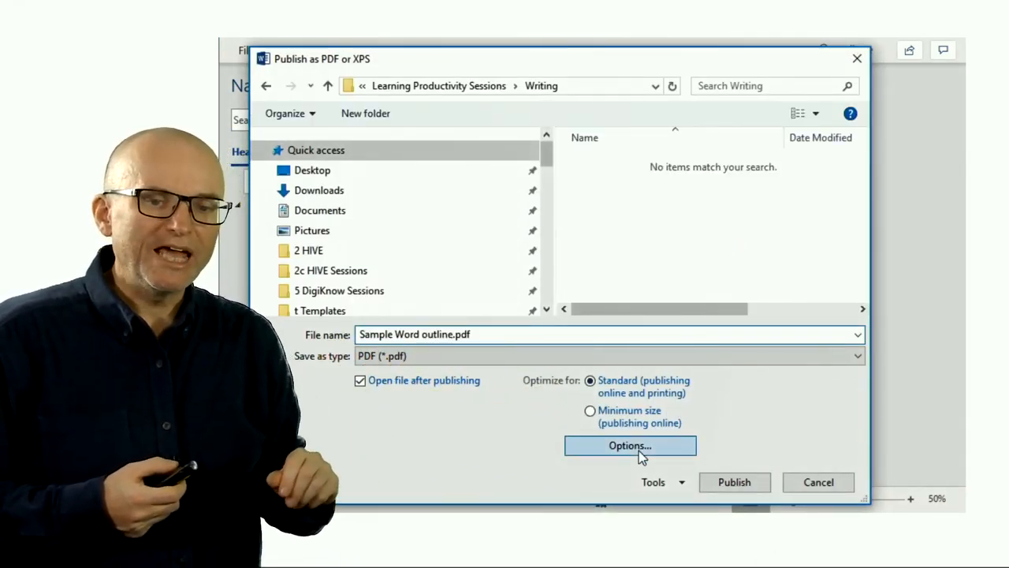
click(629, 445)
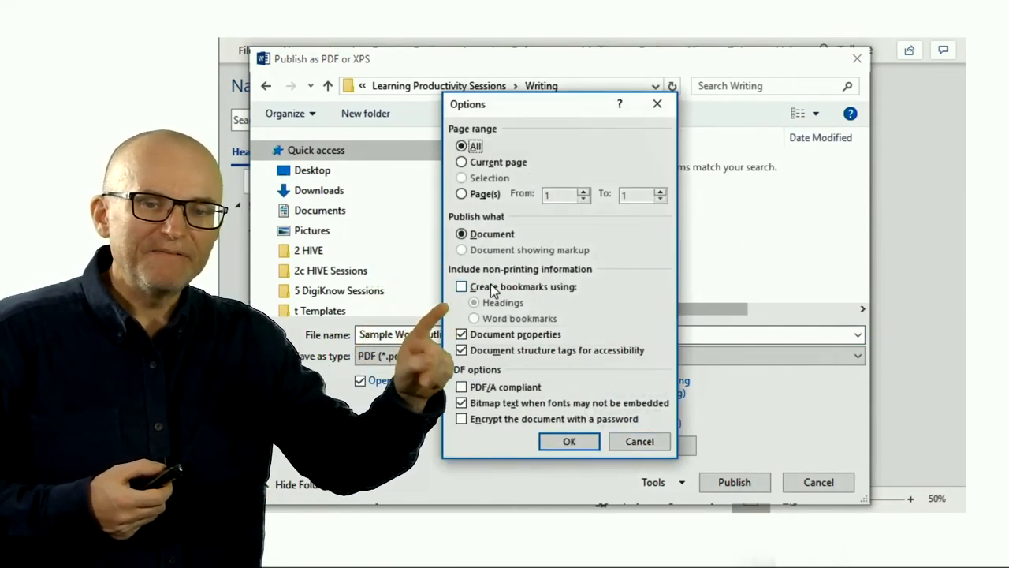
click(569, 440)
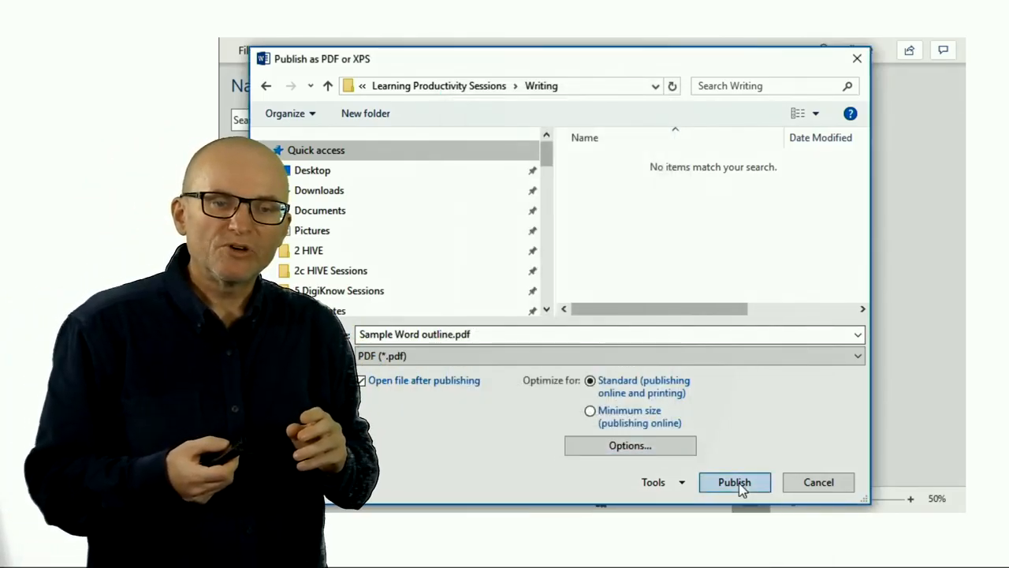
click(734, 482)
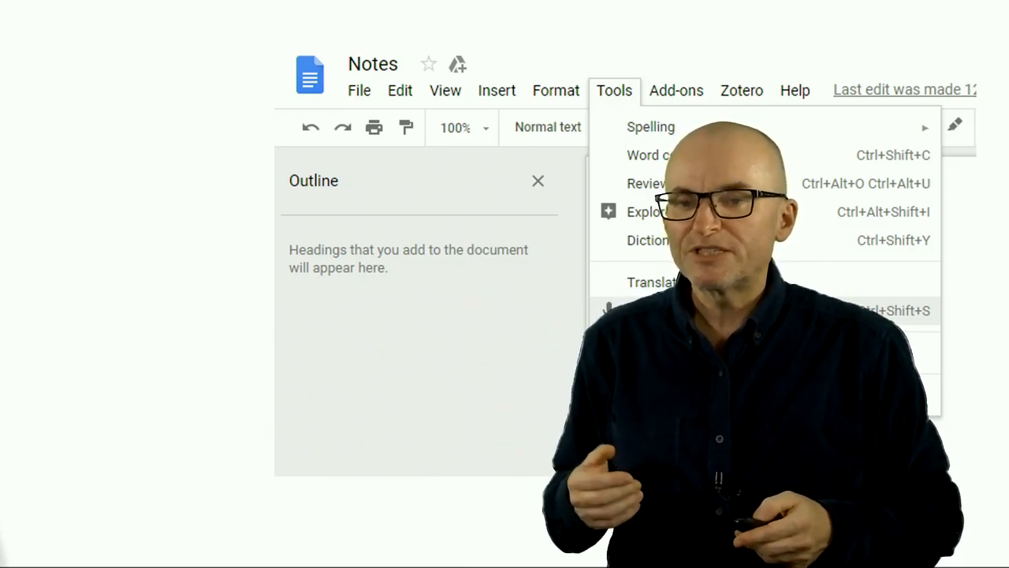
mouse_move(677, 327)
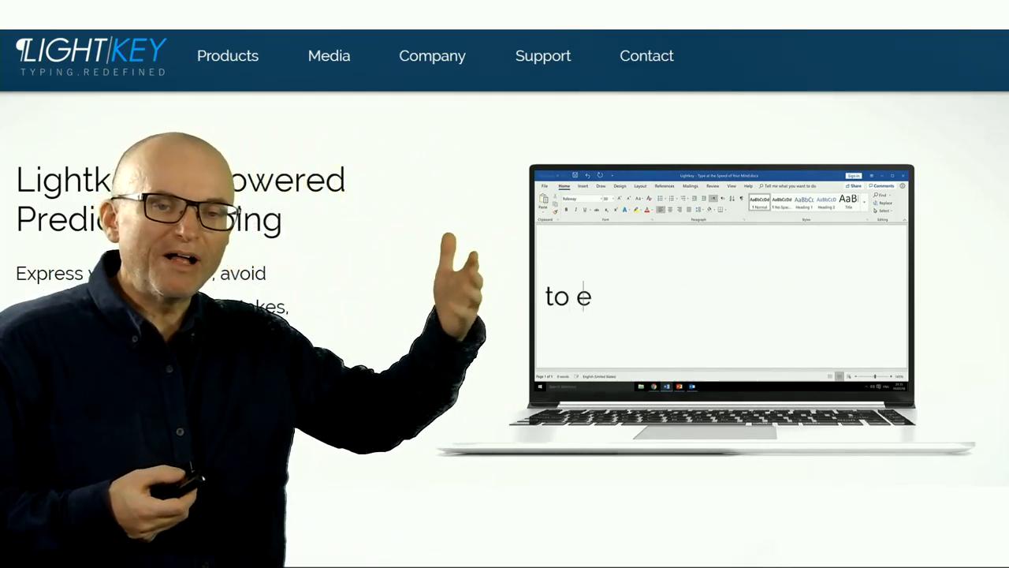
text(xpress yourself faster,)
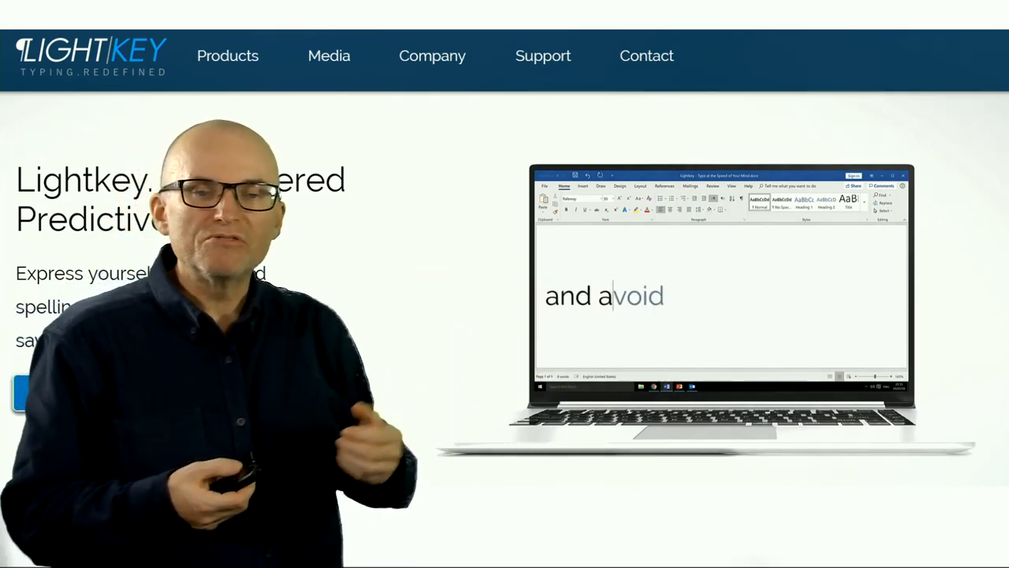
text(sppeling)
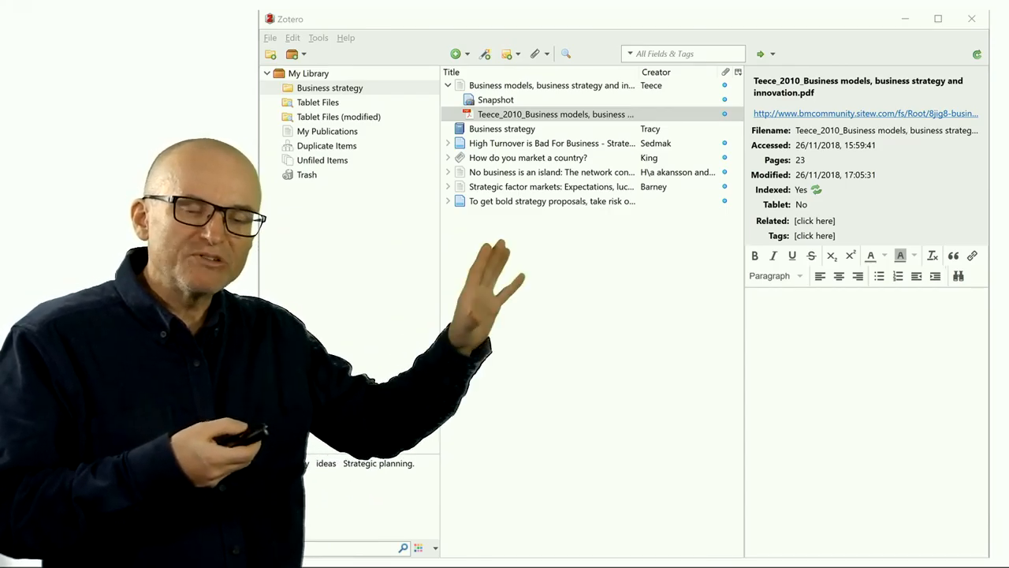
Extract the Teece_2010 PDF annotations and view the new Extracted Annotations note.
click(551, 114)
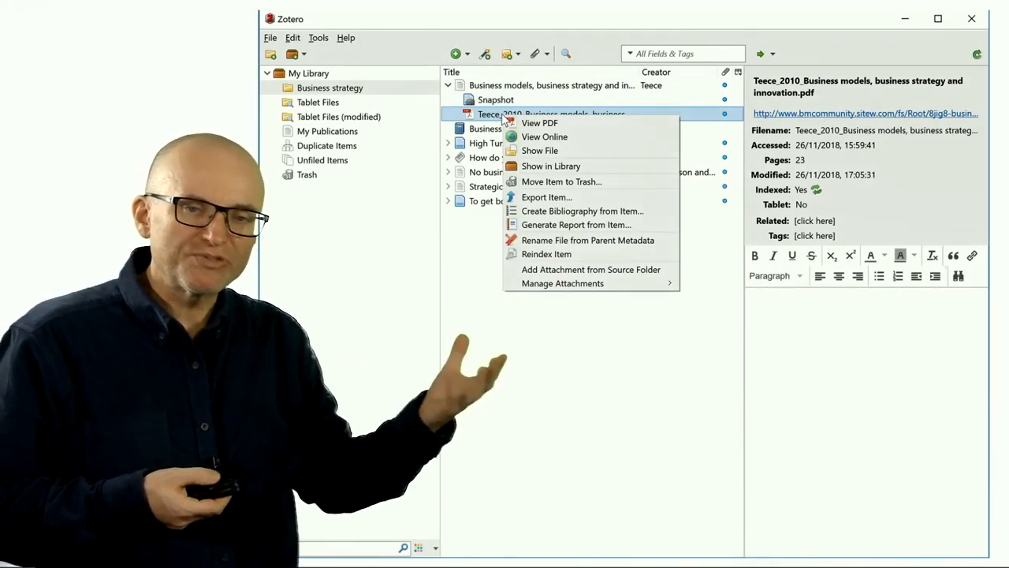
mouse_move(562, 283)
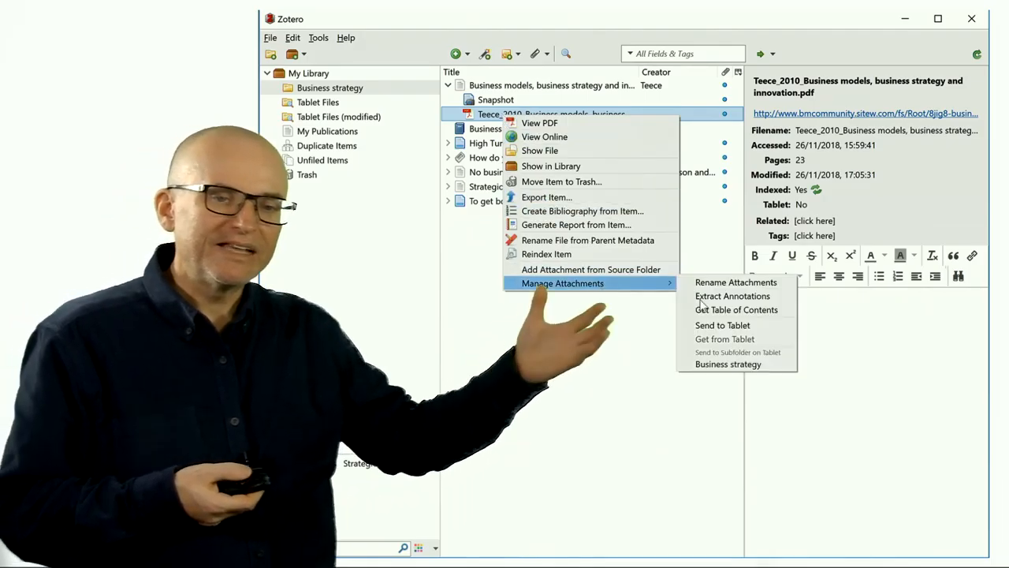
click(731, 296)
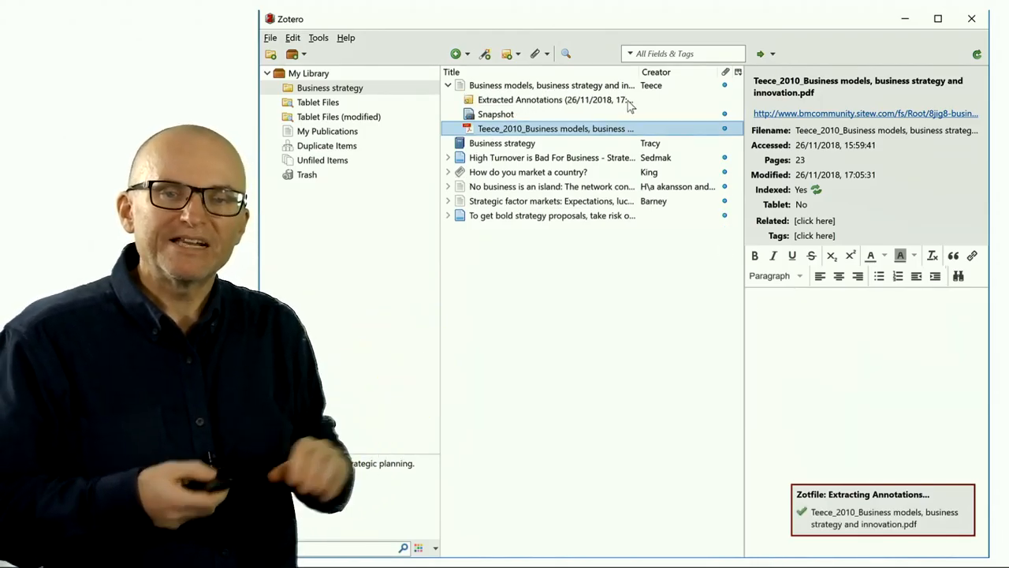
click(554, 100)
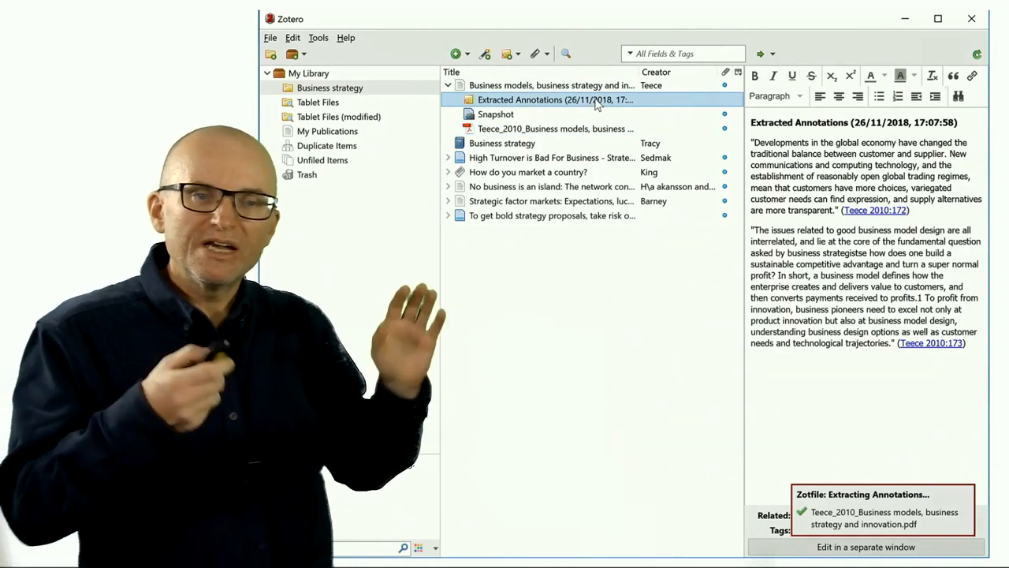